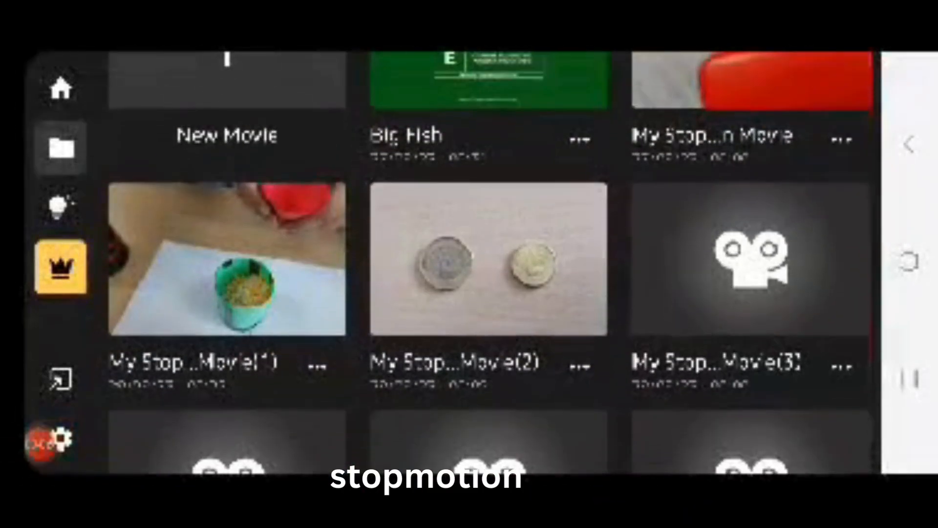
View the green cup movie's frames, return to the library, and show its action menu.
{"action": "left_click", "coordinate": [226, 266]}
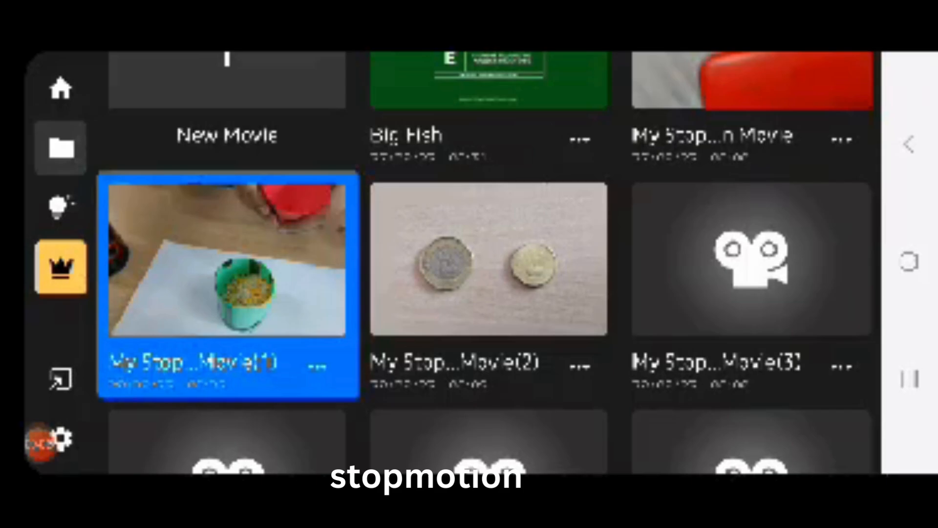
{"action": "left_click", "coordinate": [228, 260]}
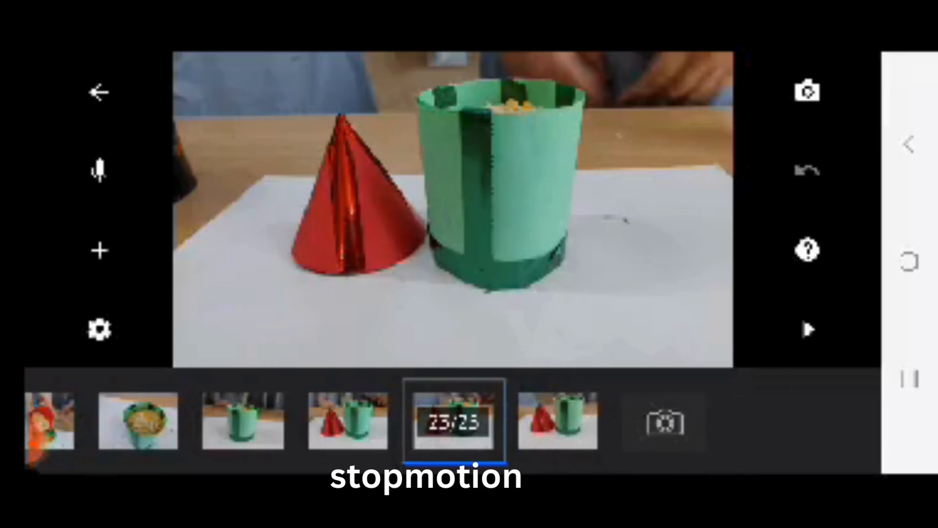
{"action": "left_click", "coordinate": [807, 329]}
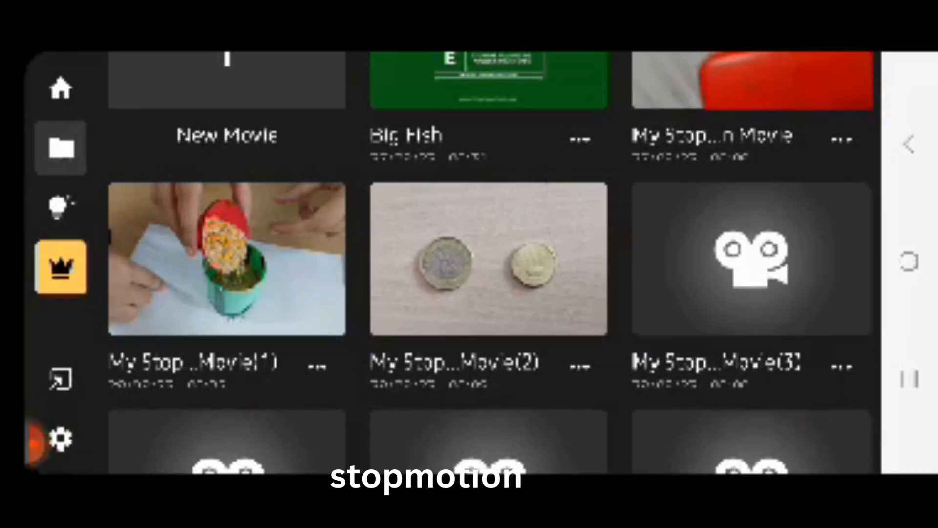
{"action": "left_click", "coordinate": [316, 363]}
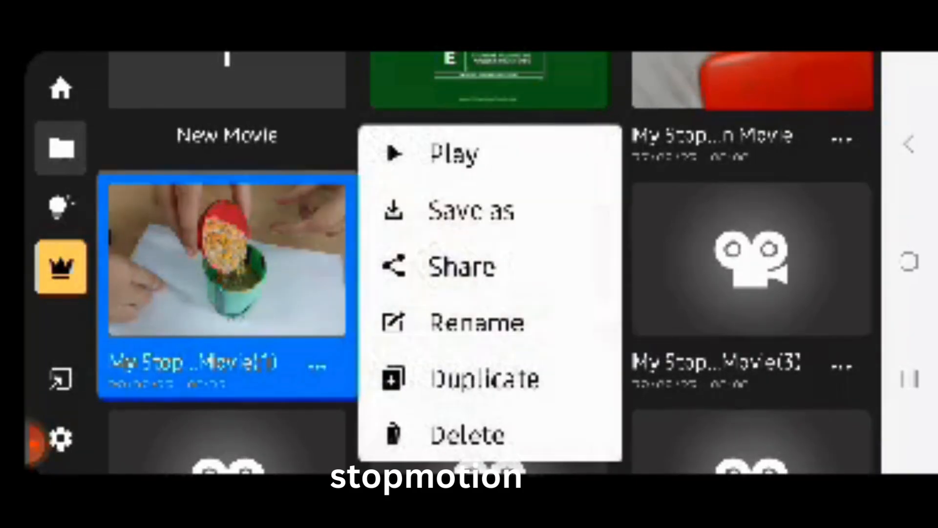
{"action": "left_click", "coordinate": [471, 210]}
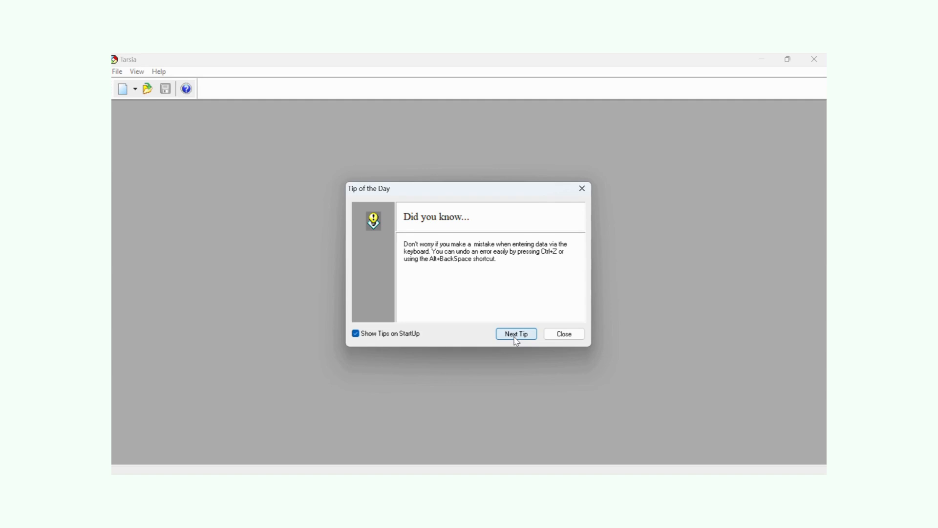
Skip to the next startup tip, then close the Tip of the Day dialog.
{"action": "left_click", "coordinate": [516, 333]}
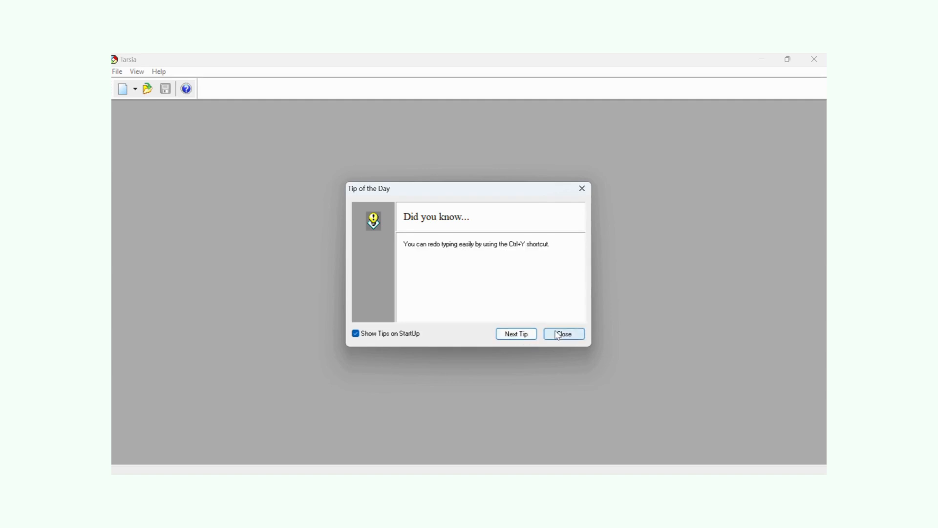
{"action": "left_click", "coordinate": [563, 334]}
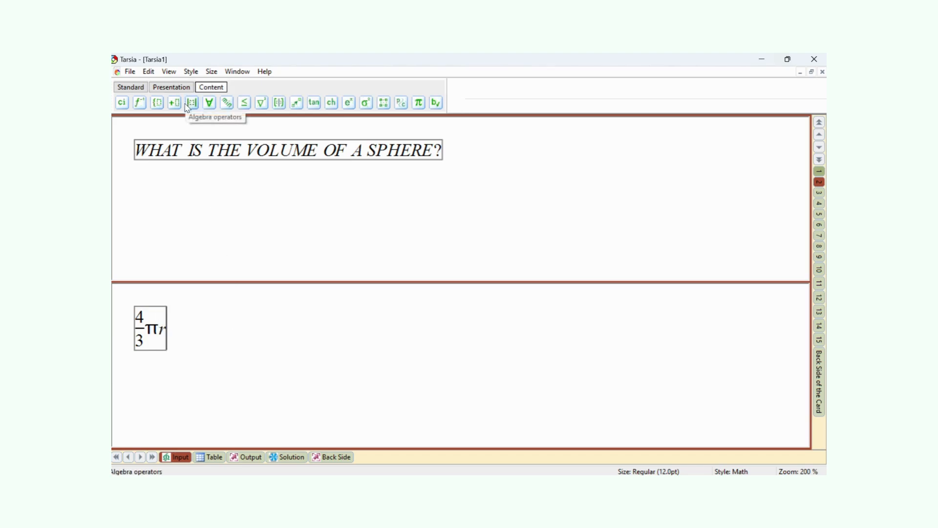
Add exponent 3 so the answer reads 4/3πr³, then preview the printable puzzle output.
{"action": "left_click", "coordinate": [174, 102]}
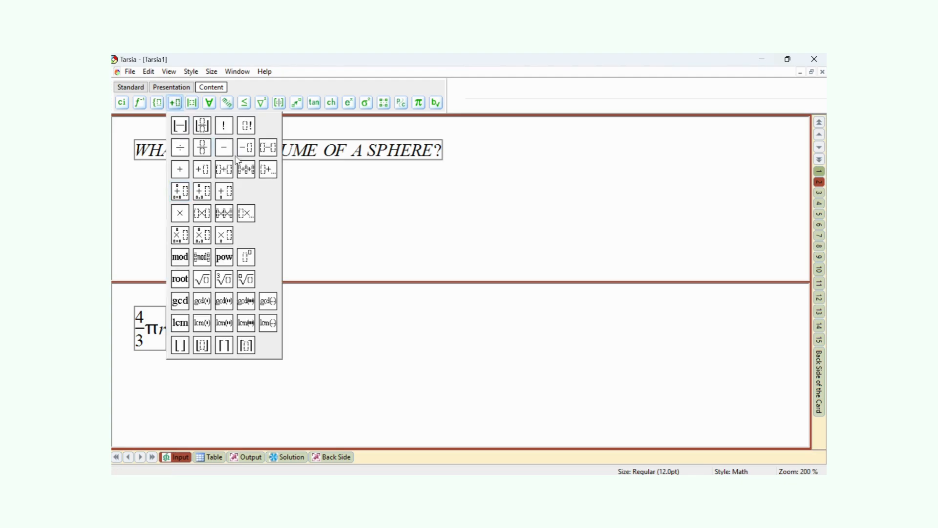
{"action": "left_click", "coordinate": [246, 257]}
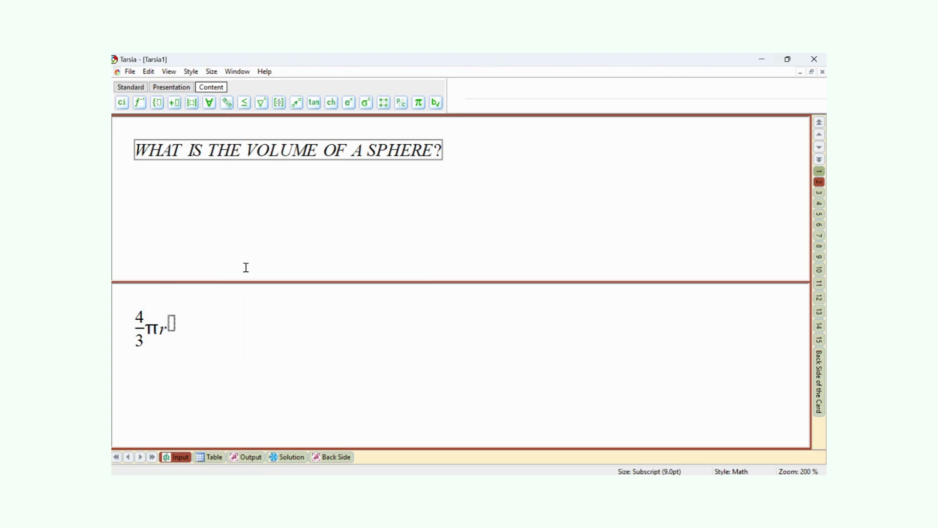
{"action": "type", "text": "3"}
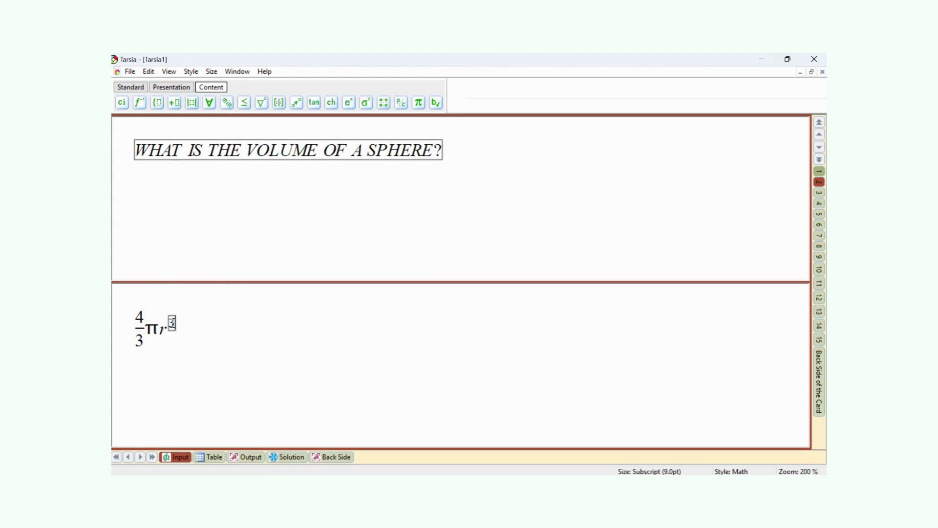
{"action": "mouse_move", "coordinate": [212, 332]}
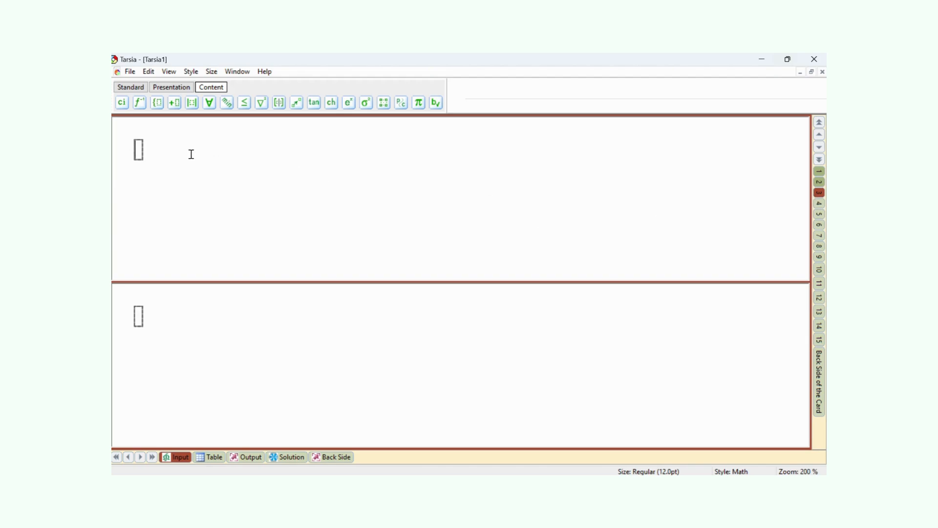
{"action": "mouse_move", "coordinate": [563, 337]}
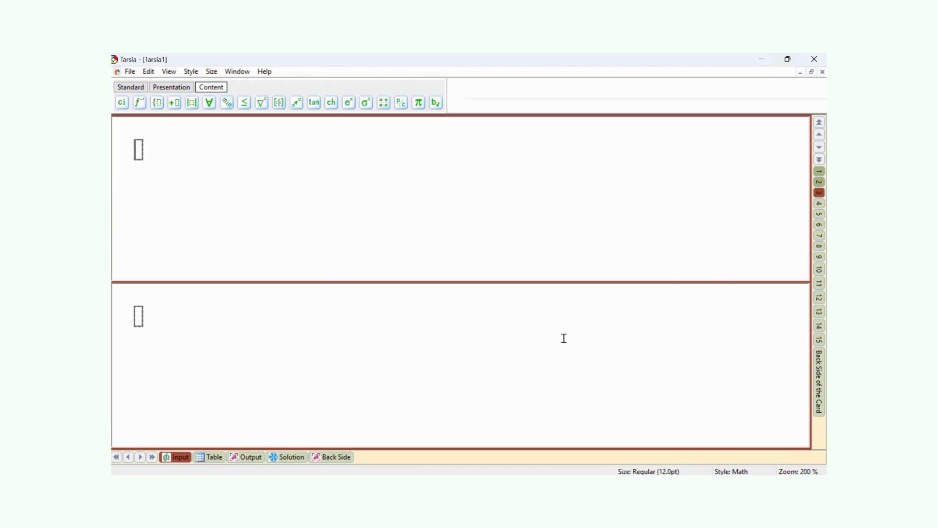
{"action": "left_click", "coordinate": [251, 456]}
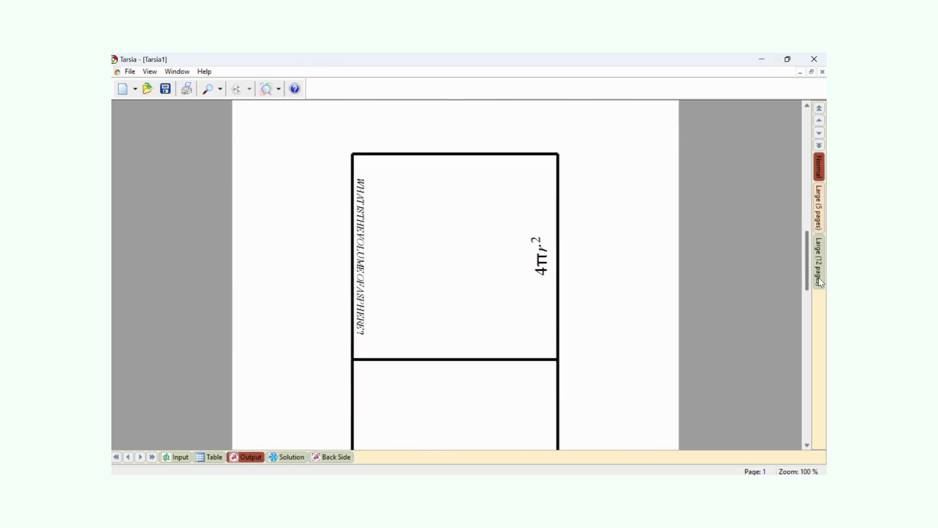
Scroll through the generated puzzle pages, then return to the Input view.
{"action": "scroll", "scroll_direction": "down", "scroll_amount": 3}
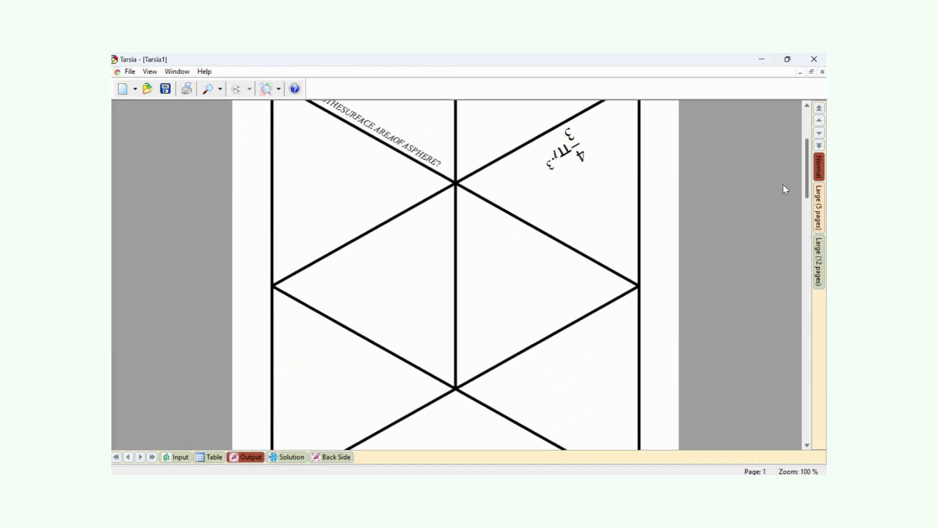
{"action": "scroll", "scroll_direction": "down", "scroll_amount": 3}
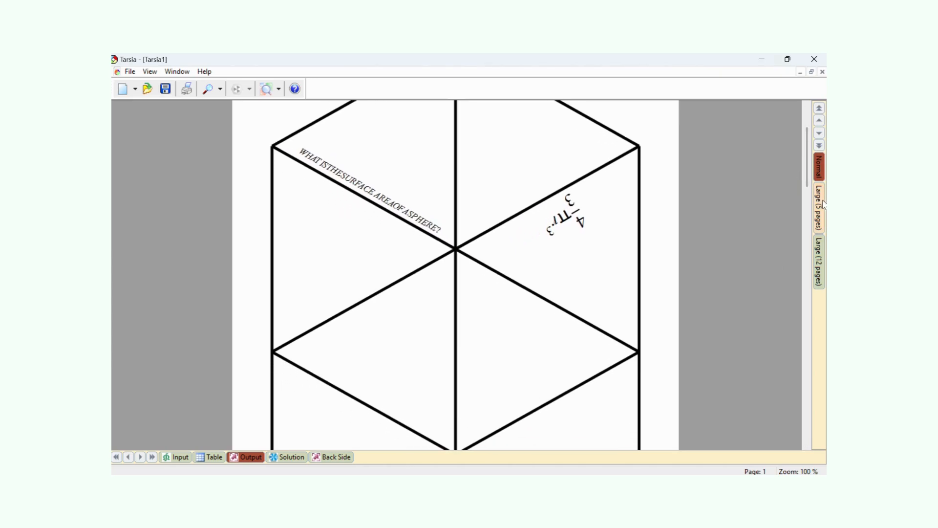
{"action": "left_click", "coordinate": [177, 456]}
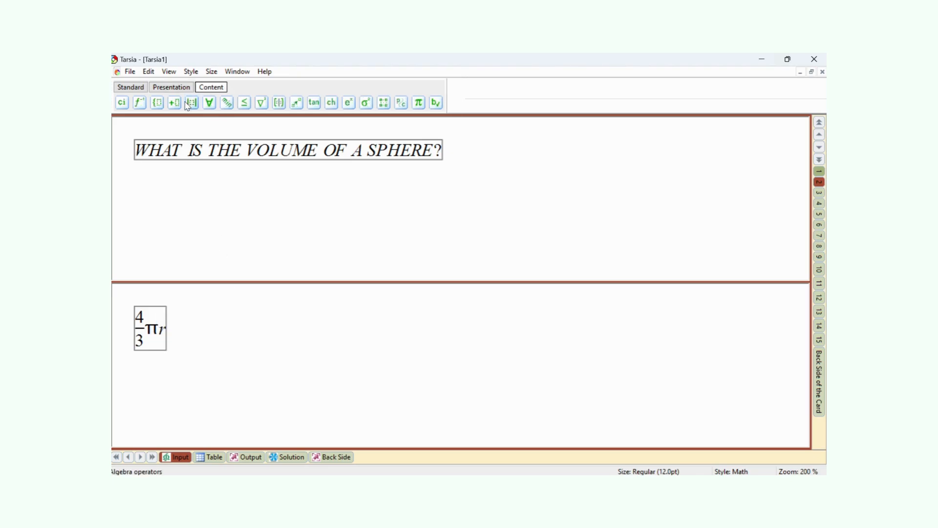
{"action": "left_click", "coordinate": [174, 103]}
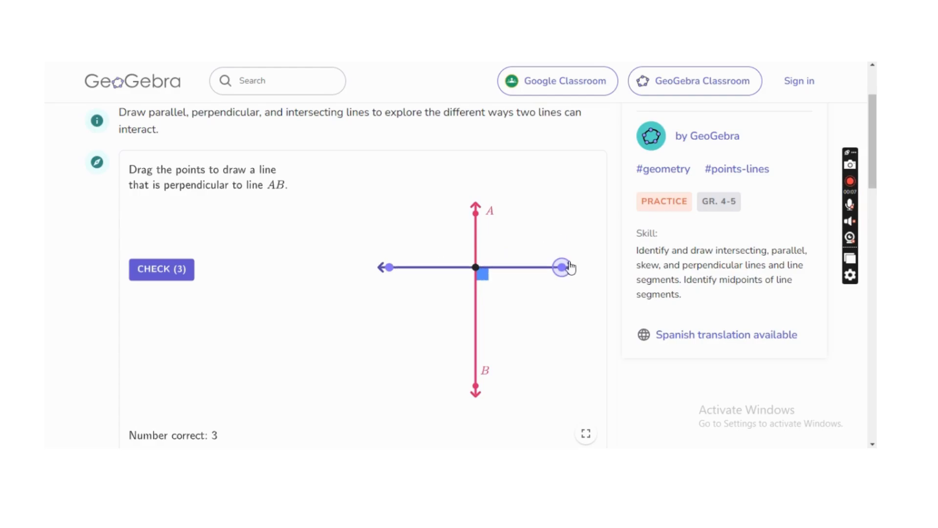
Check the perpendicular and intersecting line answers, getting a new problem after each.
{"action": "left_click", "coordinate": [161, 269]}
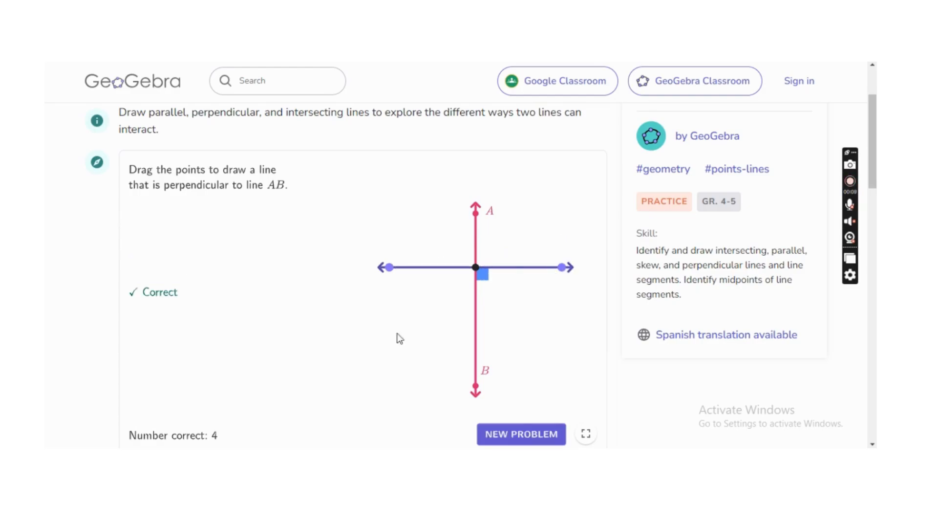
{"action": "left_click", "coordinate": [520, 434]}
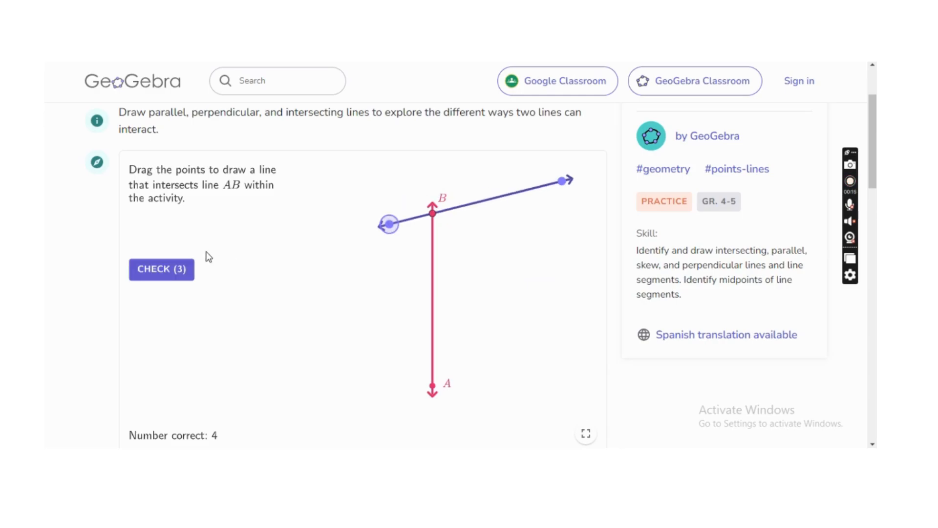
{"action": "left_click", "coordinate": [160, 269]}
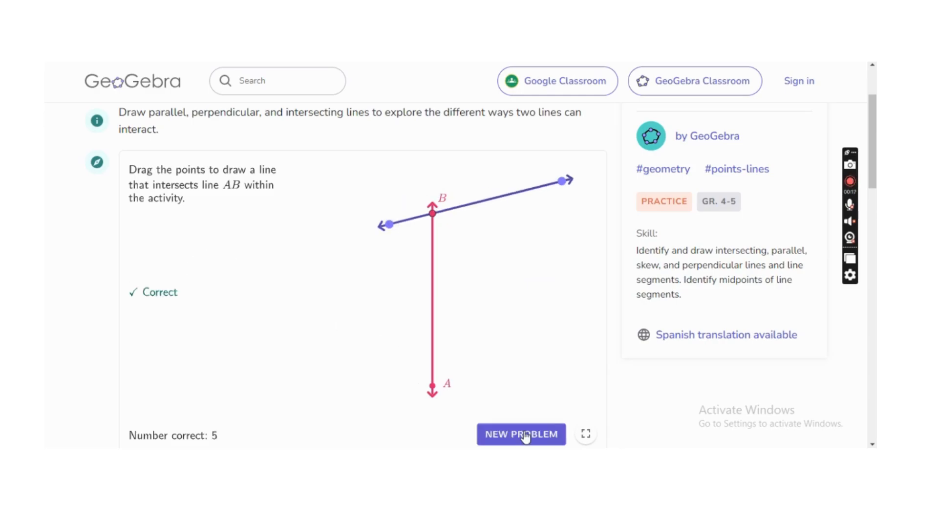
{"action": "left_click", "coordinate": [519, 434]}
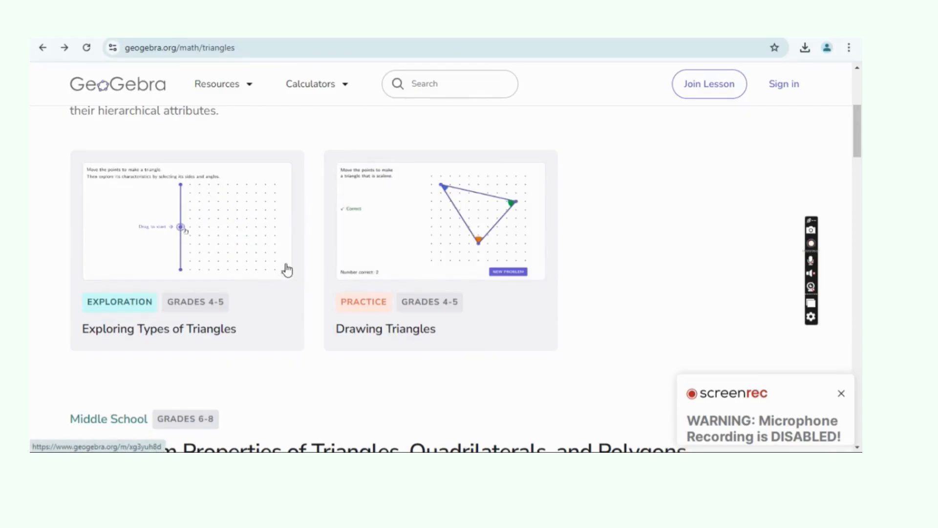
Open Exploring Types of Triangles and select a triangle vertex in the applet.
{"action": "left_click", "coordinate": [158, 328]}
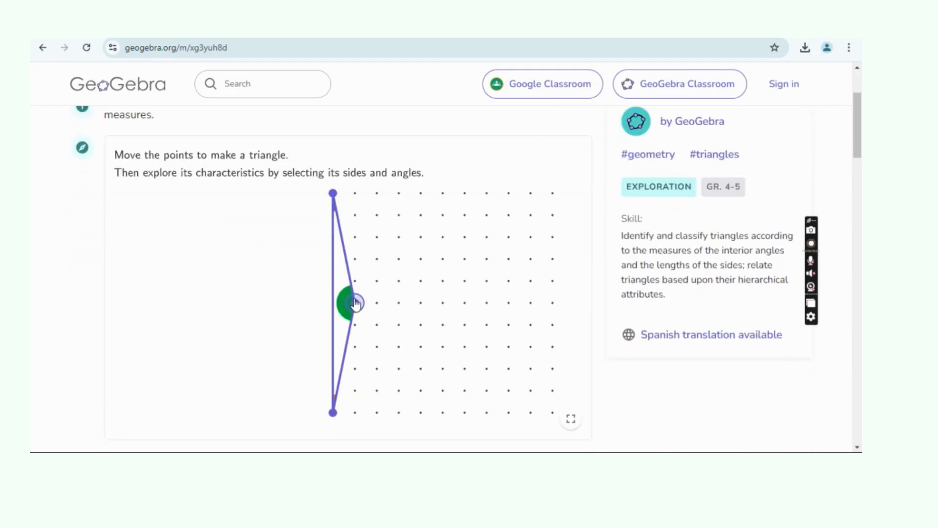
{"action": "left_click", "coordinate": [350, 302]}
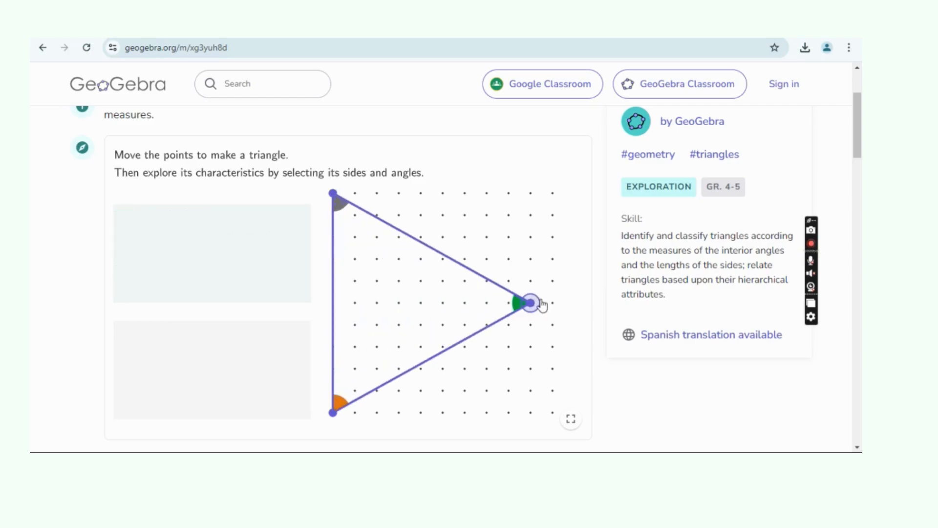
Mark the congruent sides, reshape into a right triangle, and inspect its right angle.
{"action": "left_click", "coordinate": [531, 302]}
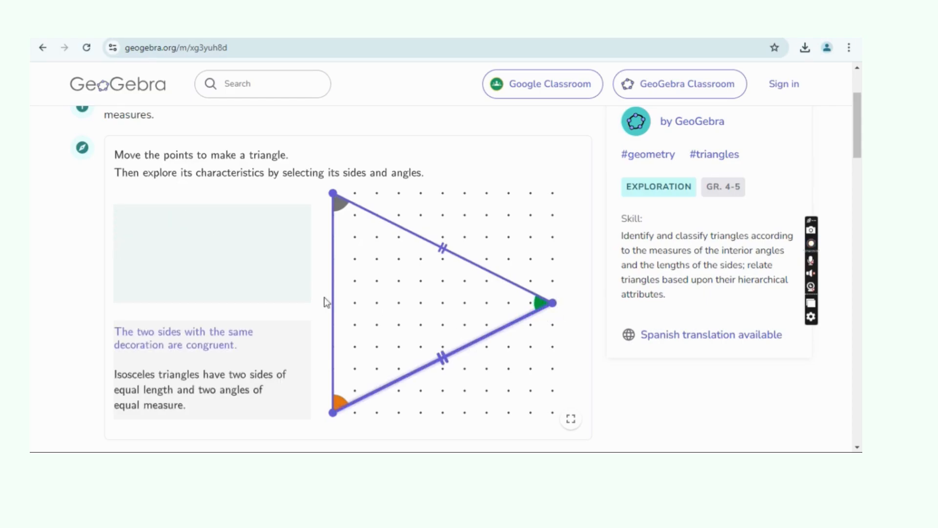
{"action": "mouse_move", "coordinate": [571, 311]}
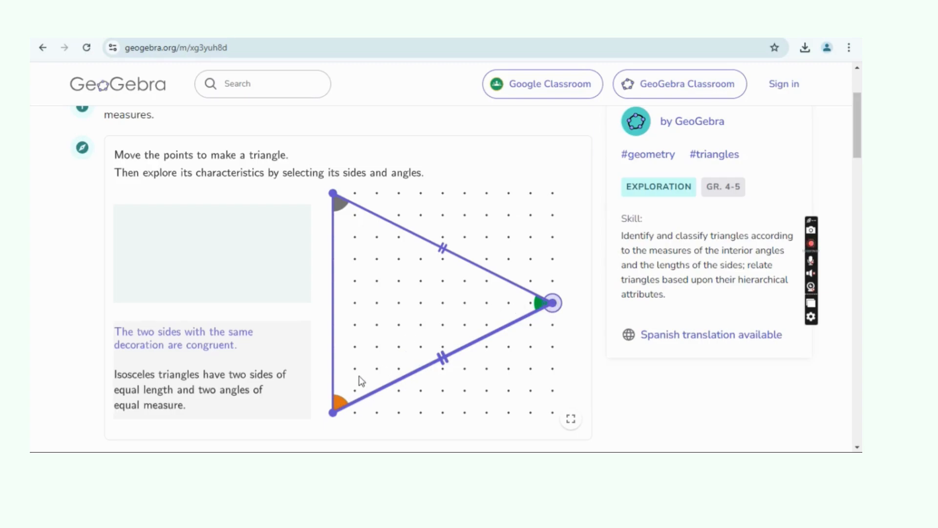
{"action": "left_click", "coordinate": [338, 398]}
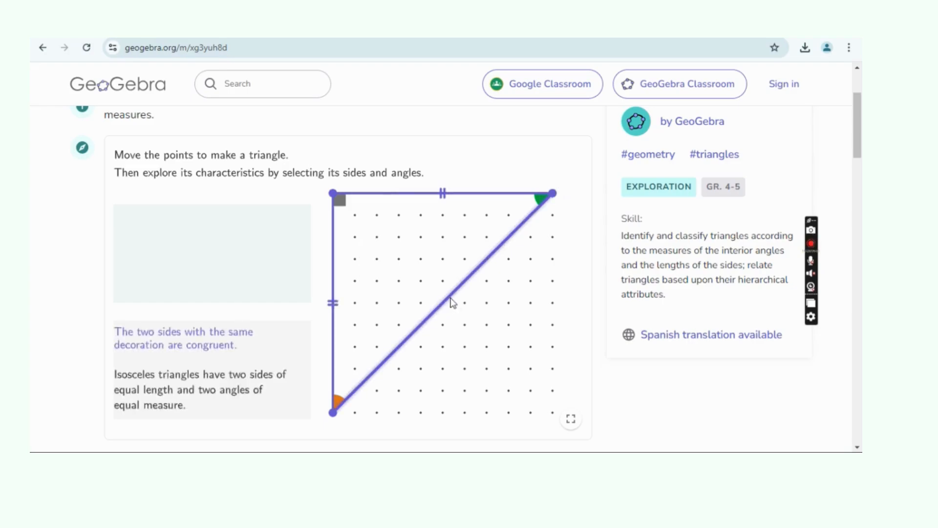
{"action": "mouse_move", "coordinate": [354, 239]}
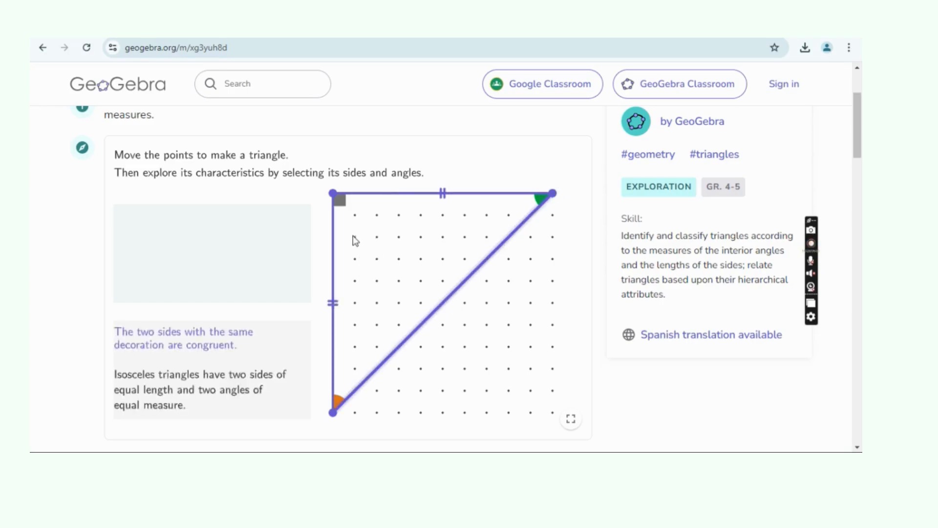
{"action": "left_click", "coordinate": [339, 200]}
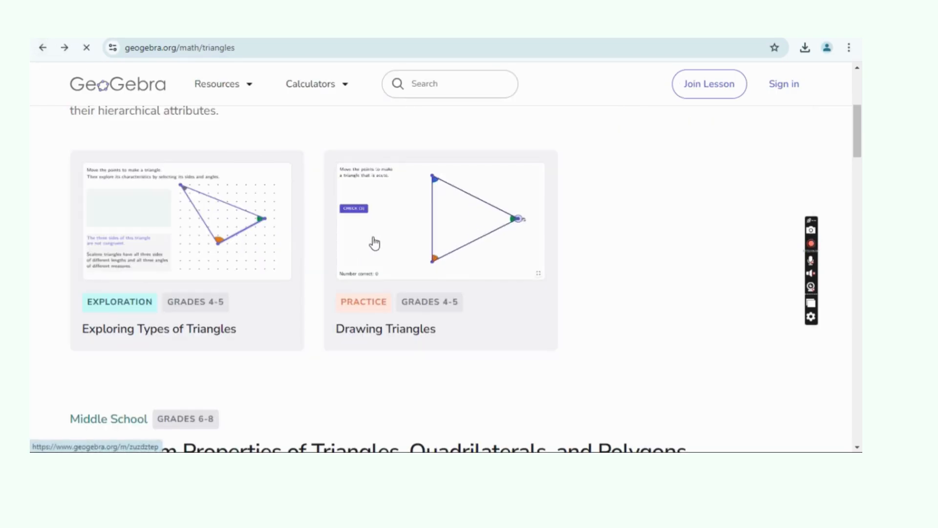
Open the Drawing Triangles activity card and scroll down its page.
{"action": "left_click", "coordinate": [386, 328]}
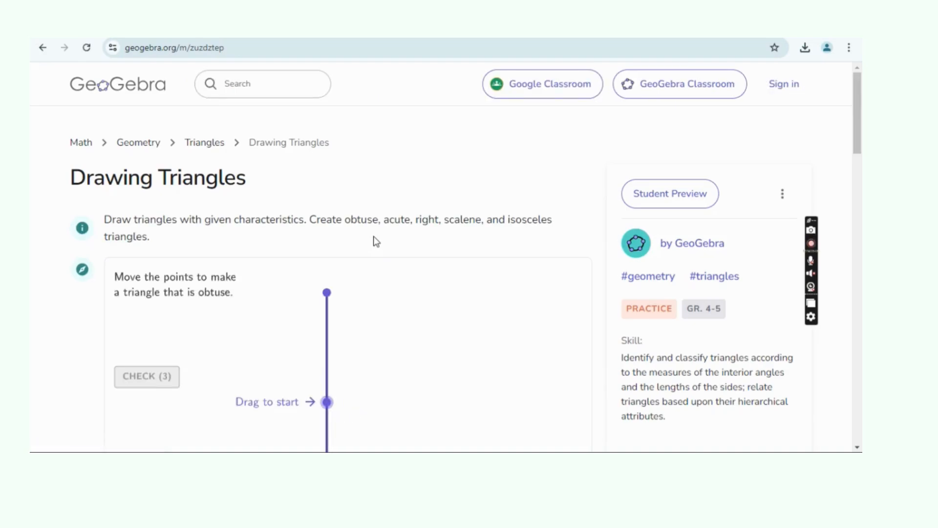
{"action": "scroll", "scroll_direction": "down", "scroll_amount": 3}
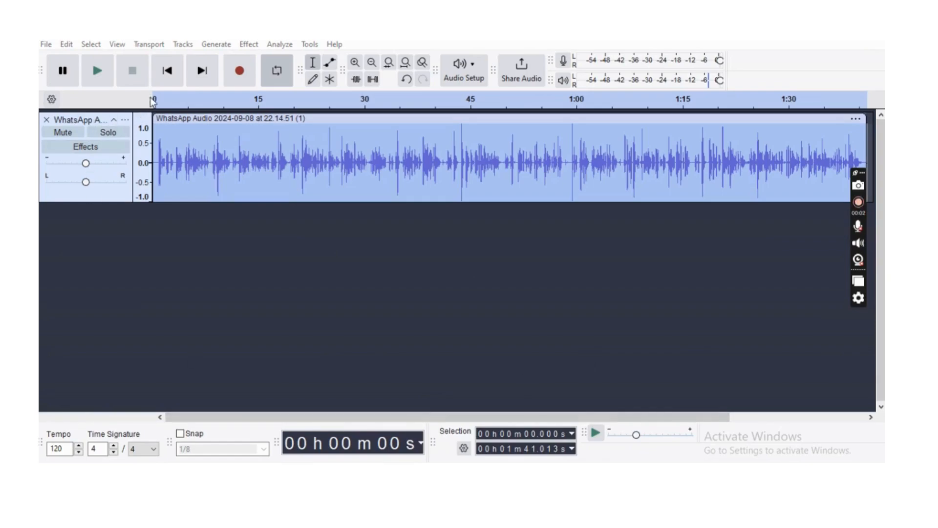
Start playback of the WhatsApp voice recording with the transport toolbar's Play button.
{"action": "left_click", "coordinate": [97, 70]}
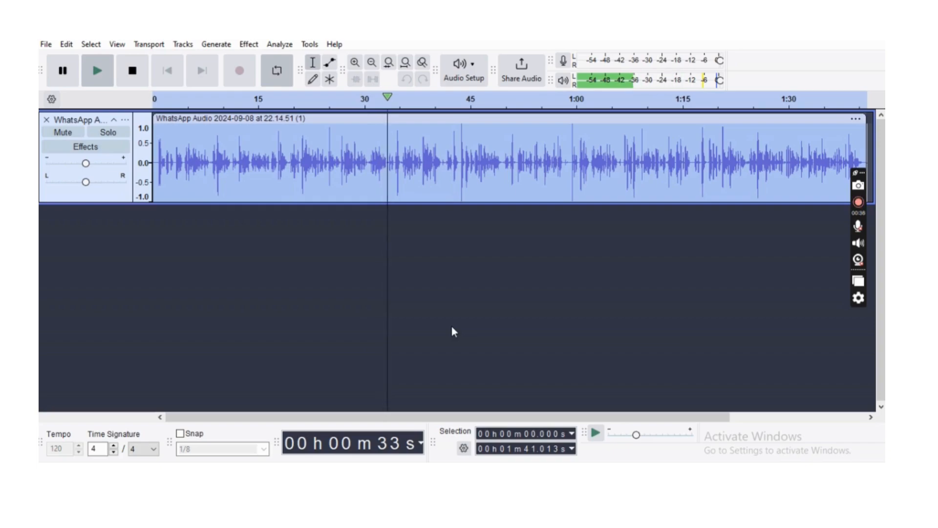
{"action": "mouse_move", "coordinate": [858, 200]}
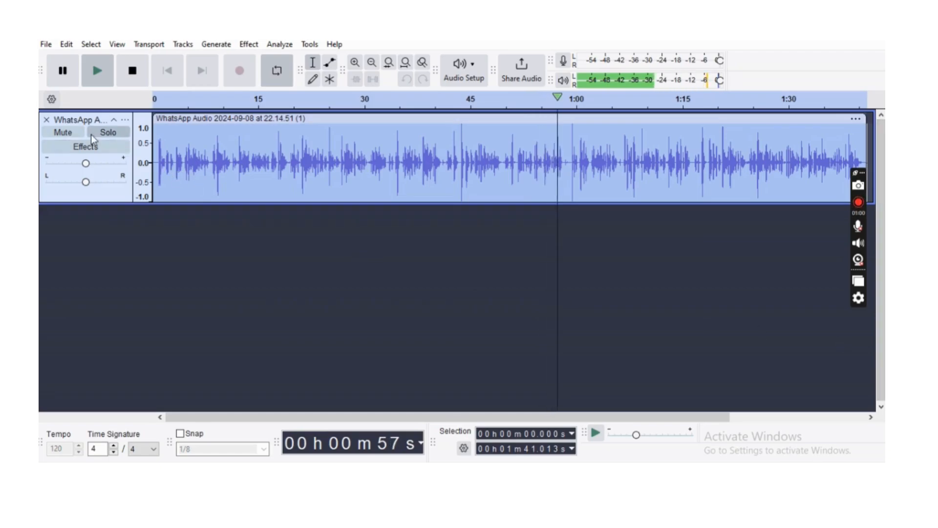
Add the Audacity Reverb realtime effect to the track, then replace it with No Effect.
{"action": "left_click", "coordinate": [85, 146]}
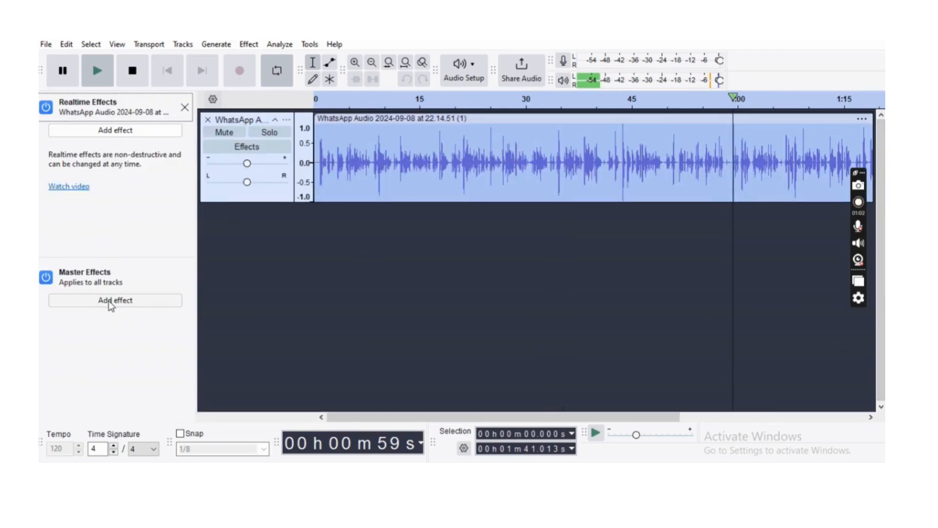
{"action": "left_click", "coordinate": [114, 130]}
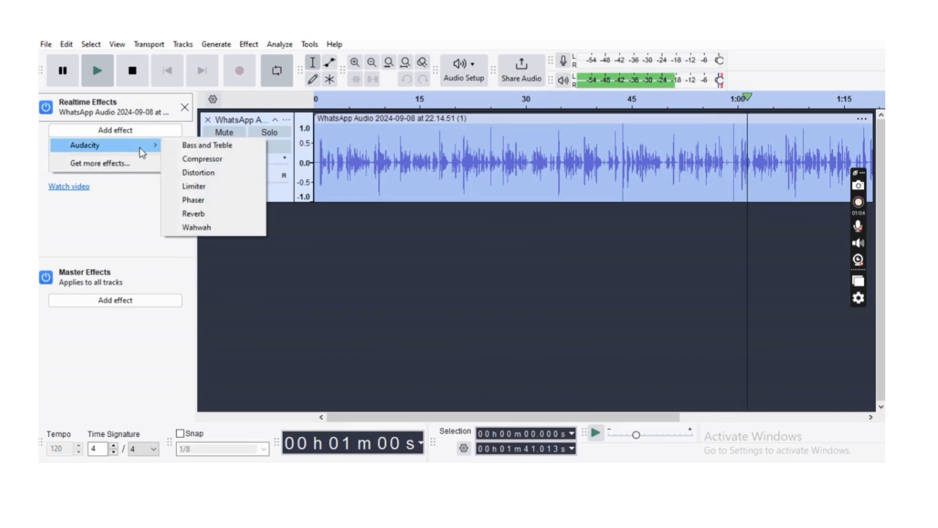
{"action": "mouse_move", "coordinate": [214, 200]}
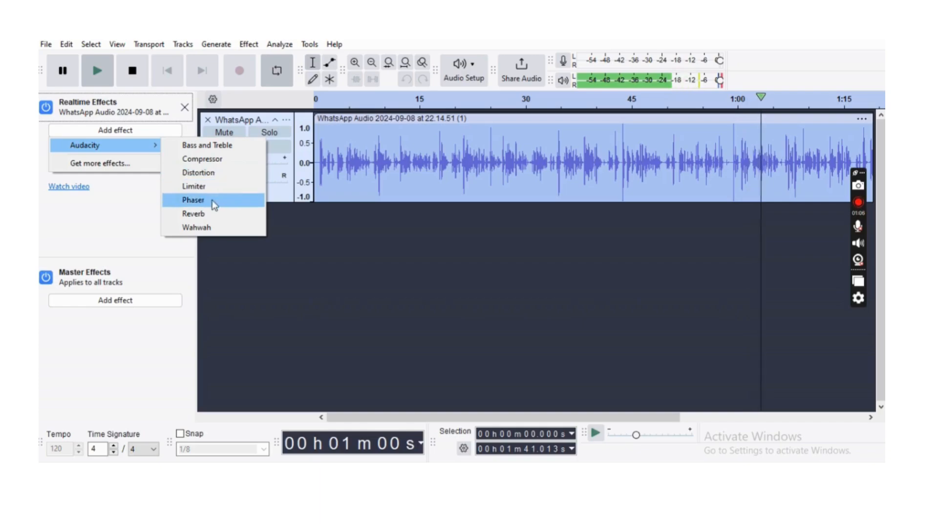
{"action": "left_click", "coordinate": [194, 213]}
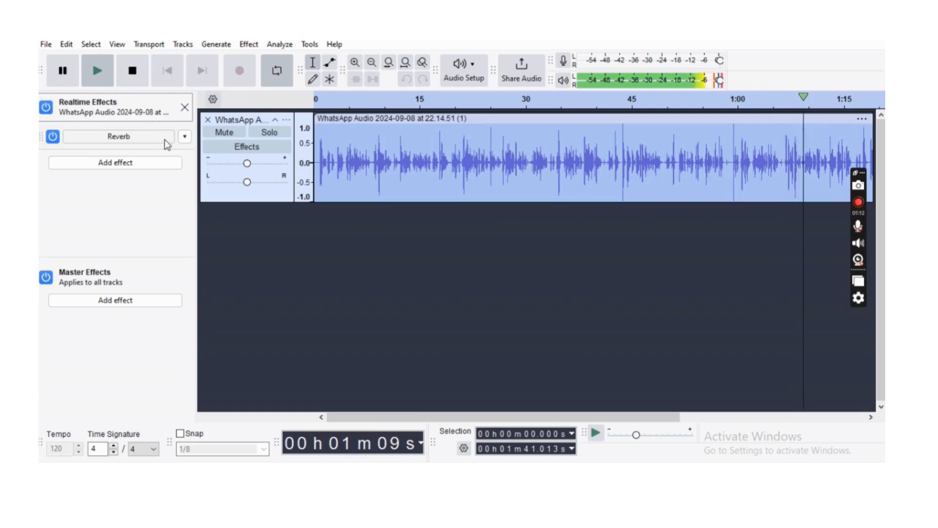
{"action": "left_click", "coordinate": [184, 136]}
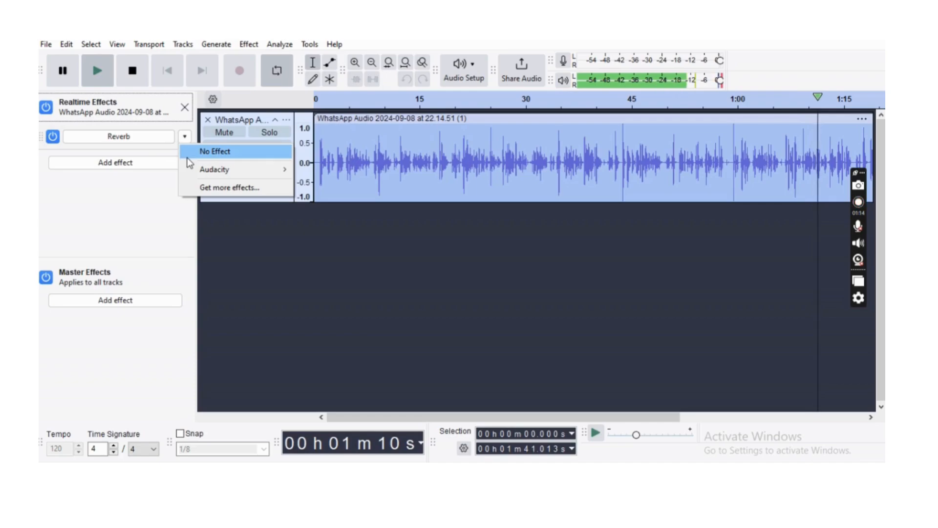
{"action": "left_click", "coordinate": [215, 151]}
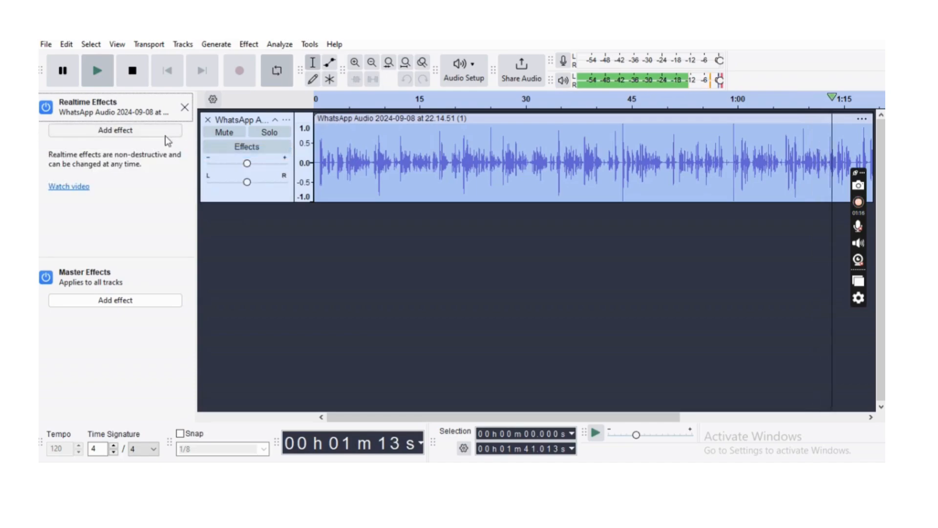
{"action": "left_click", "coordinate": [115, 130]}
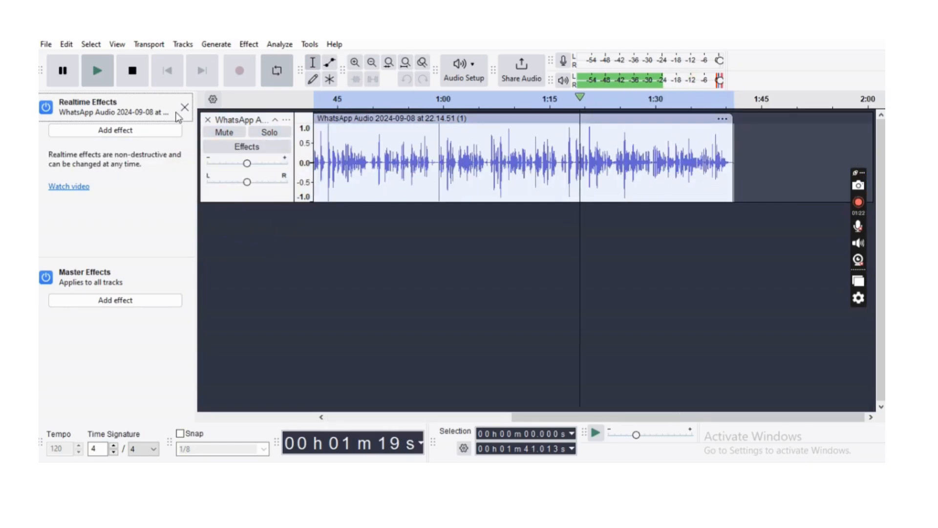
Close the Realtime Effects panel for the WhatsApp recording track.
{"action": "left_click", "coordinate": [184, 107]}
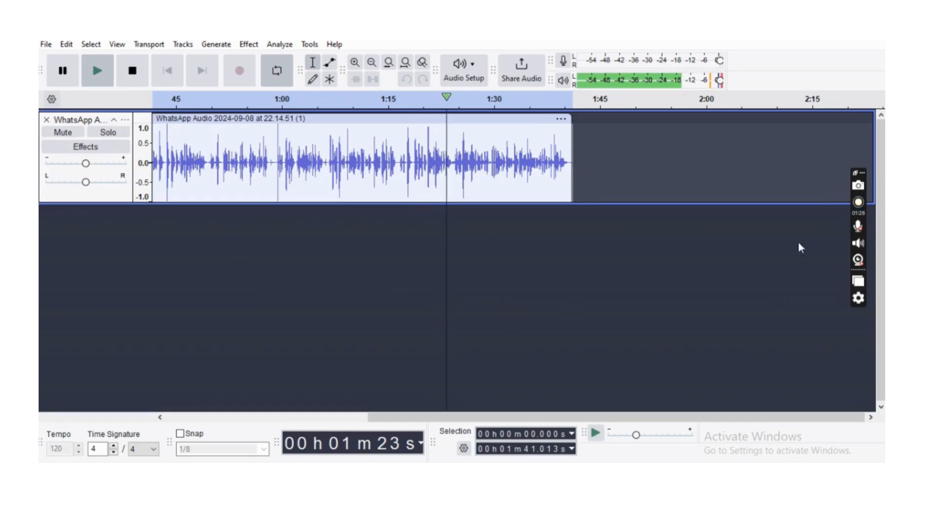
{"action": "mouse_move", "coordinate": [858, 200]}
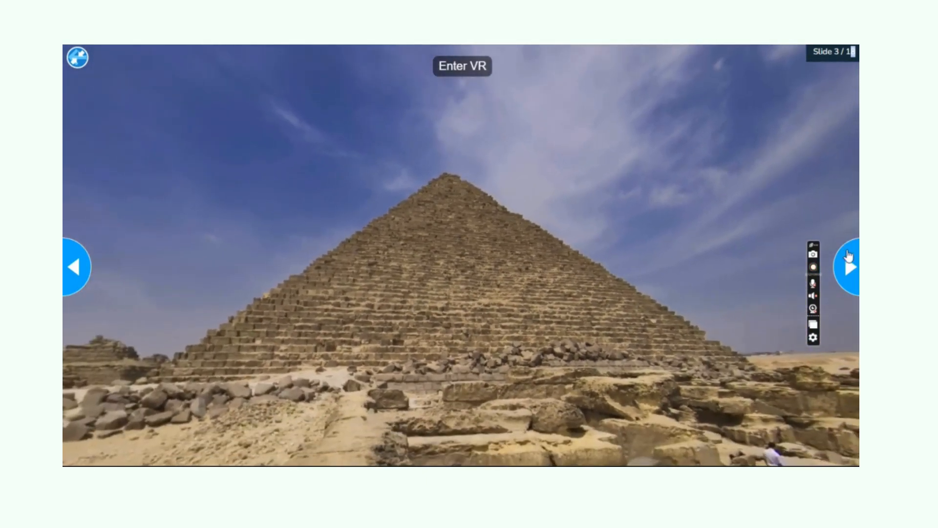
Advance past slides 5 and 6 to slide 7 and play the Basic Proportionality Theorem video.
{"action": "left_click", "coordinate": [849, 267]}
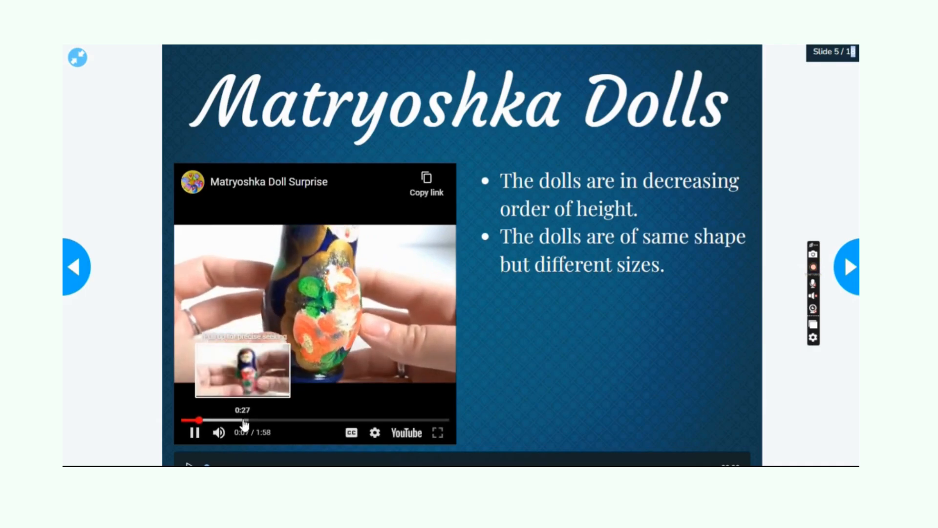
{"action": "left_click", "coordinate": [849, 266]}
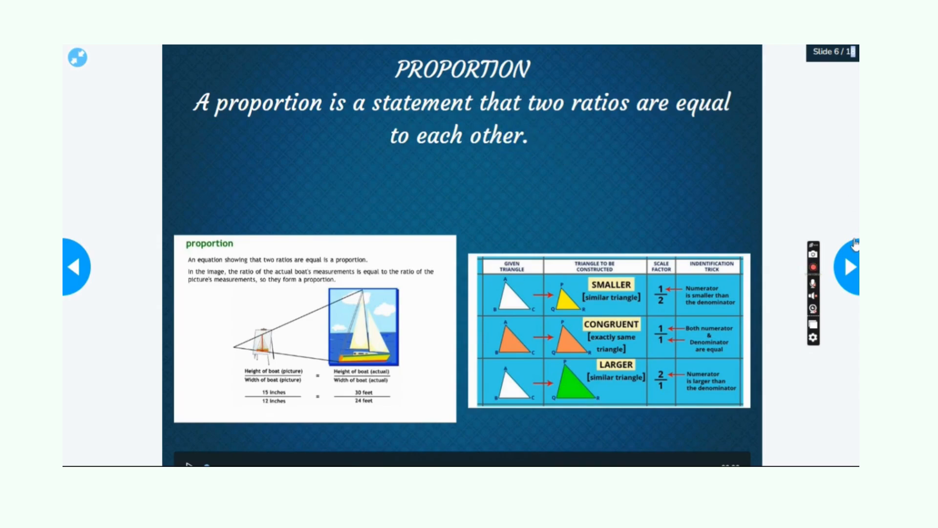
{"action": "left_click", "coordinate": [849, 266]}
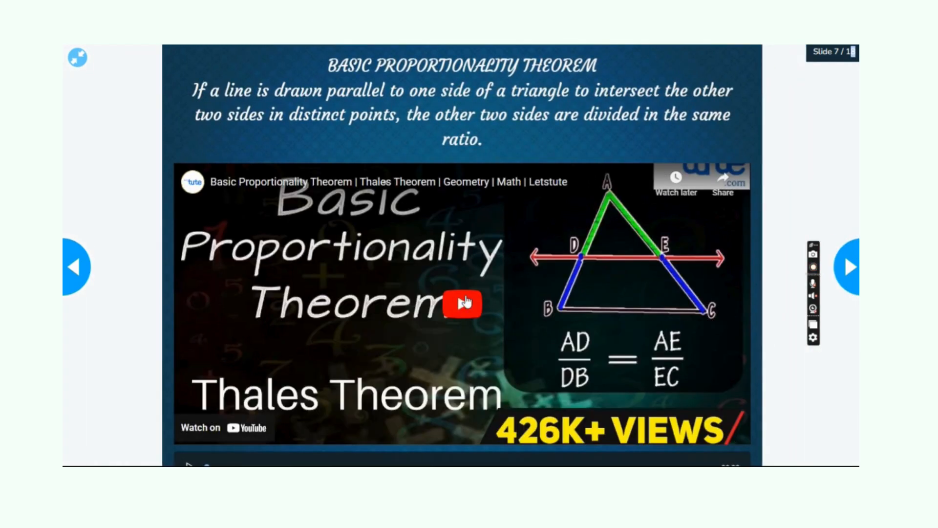
{"action": "left_click", "coordinate": [462, 302]}
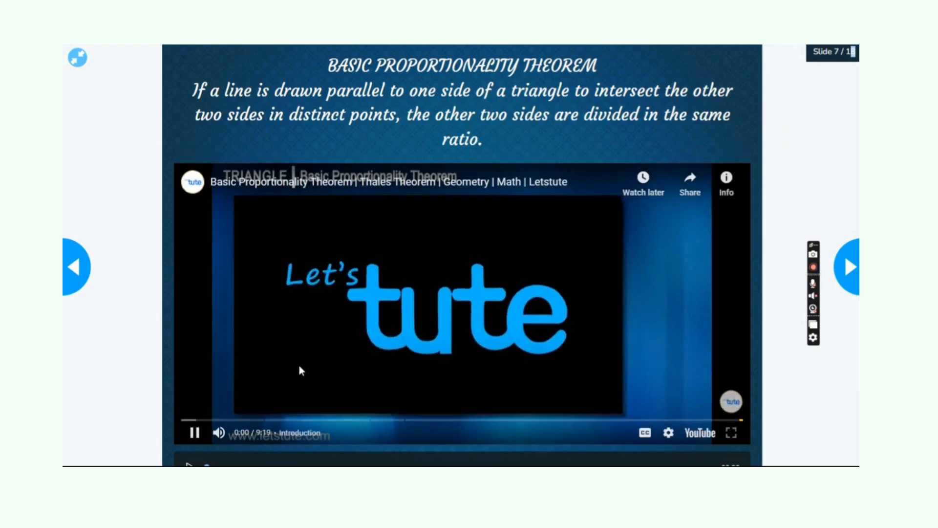